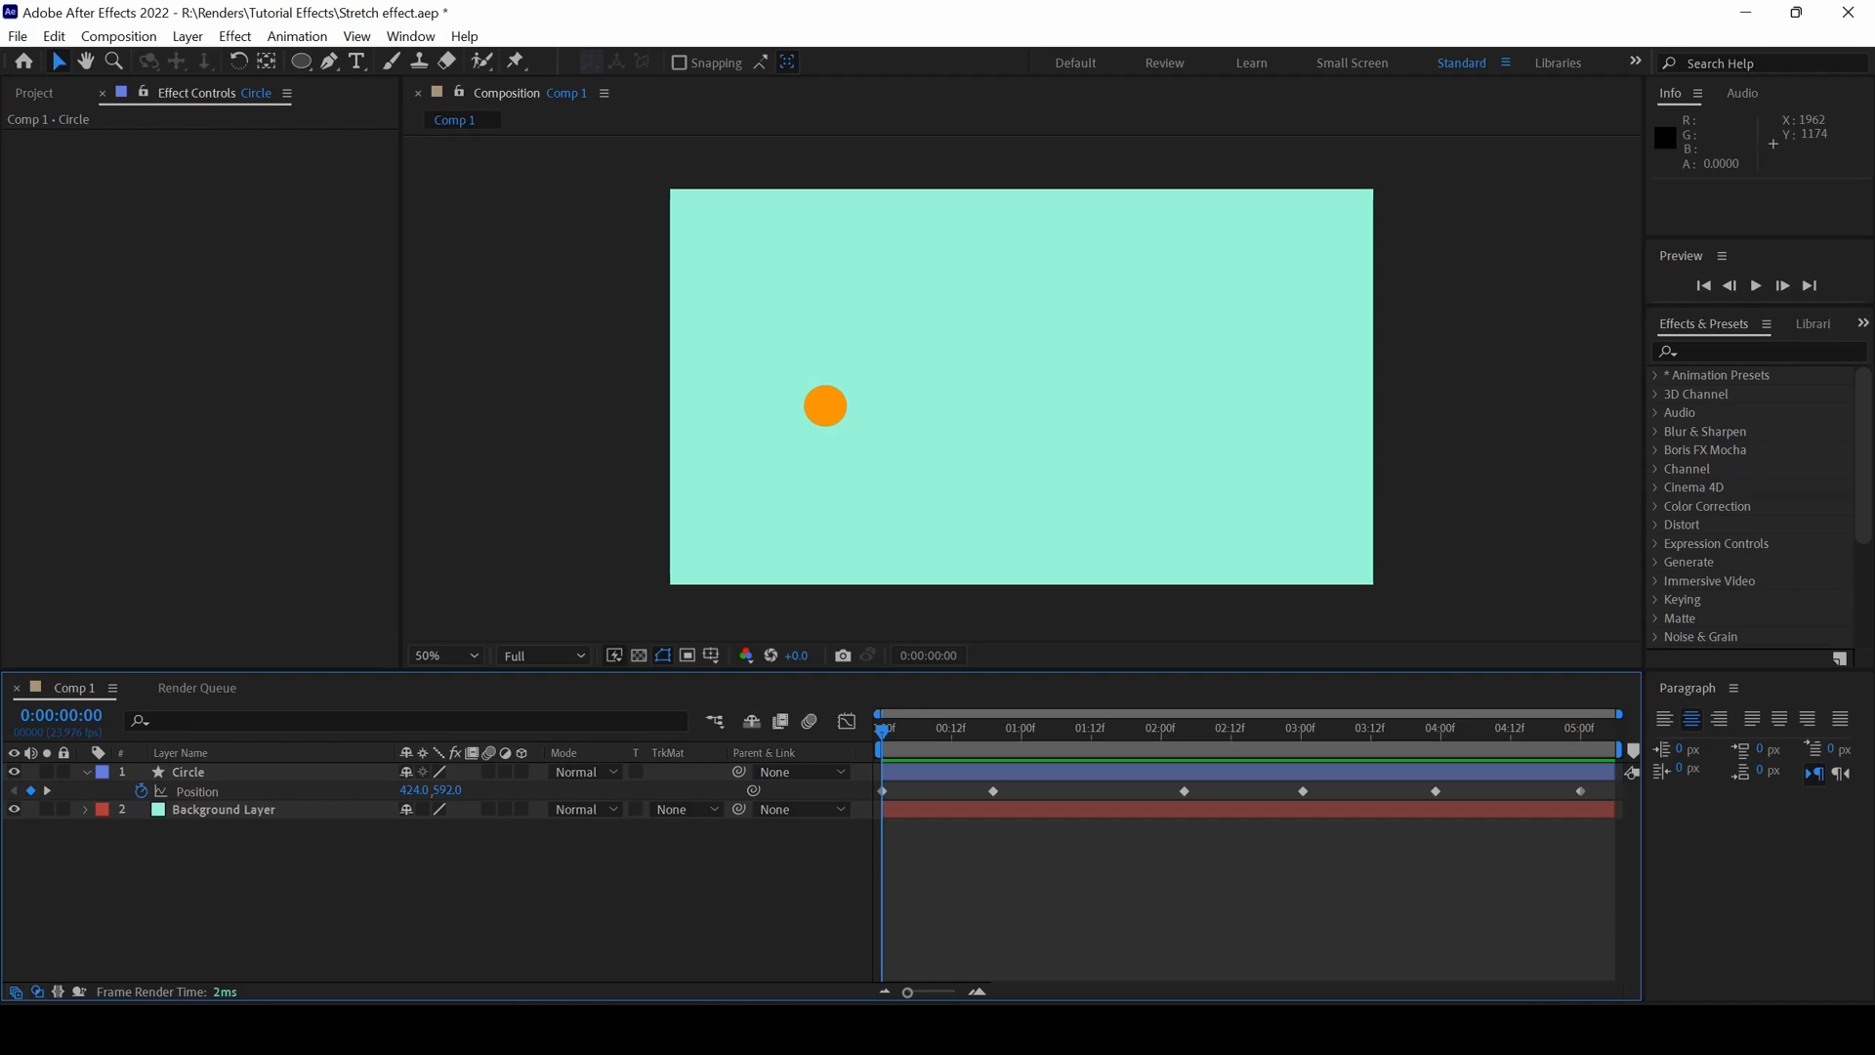
{"action": "mouse_move", "coordinate": [795, 735]}
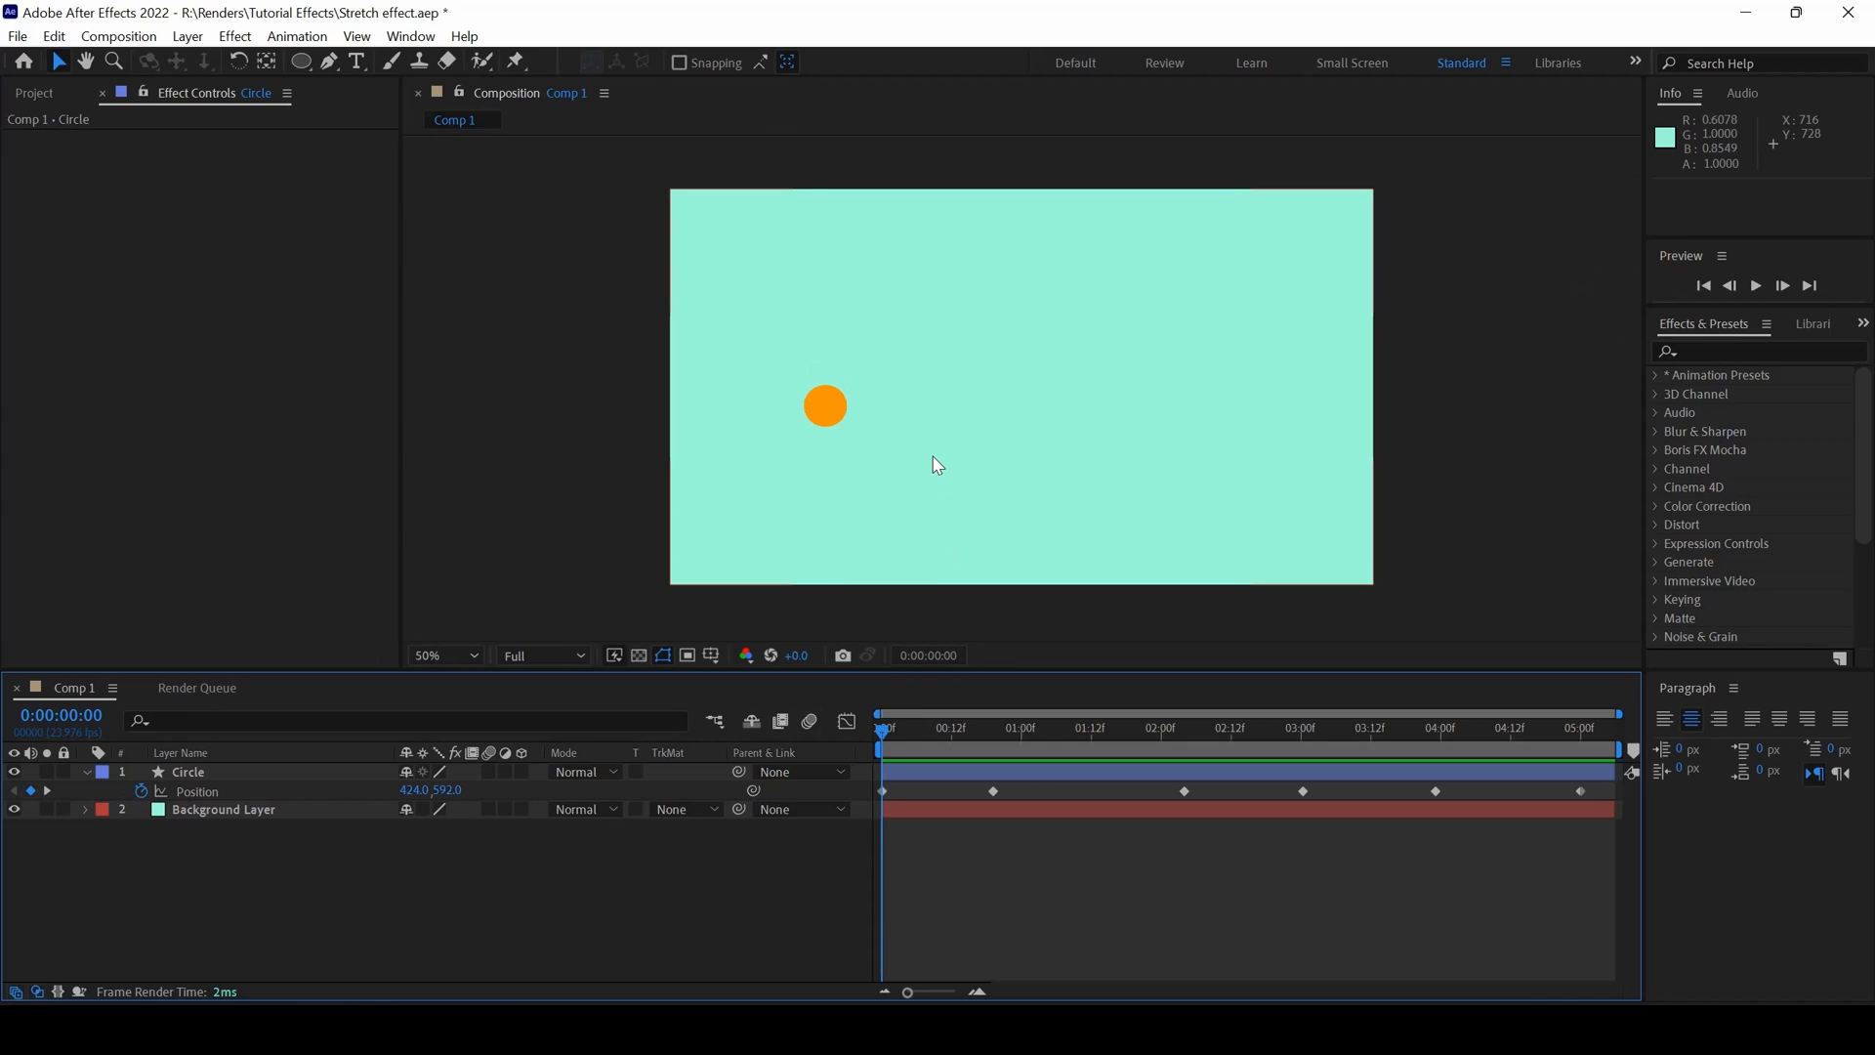
Step: After checking the circle's motion path, apply Time > Echo to the Circle layer
{"action": "left_click", "coordinate": [188, 771]}
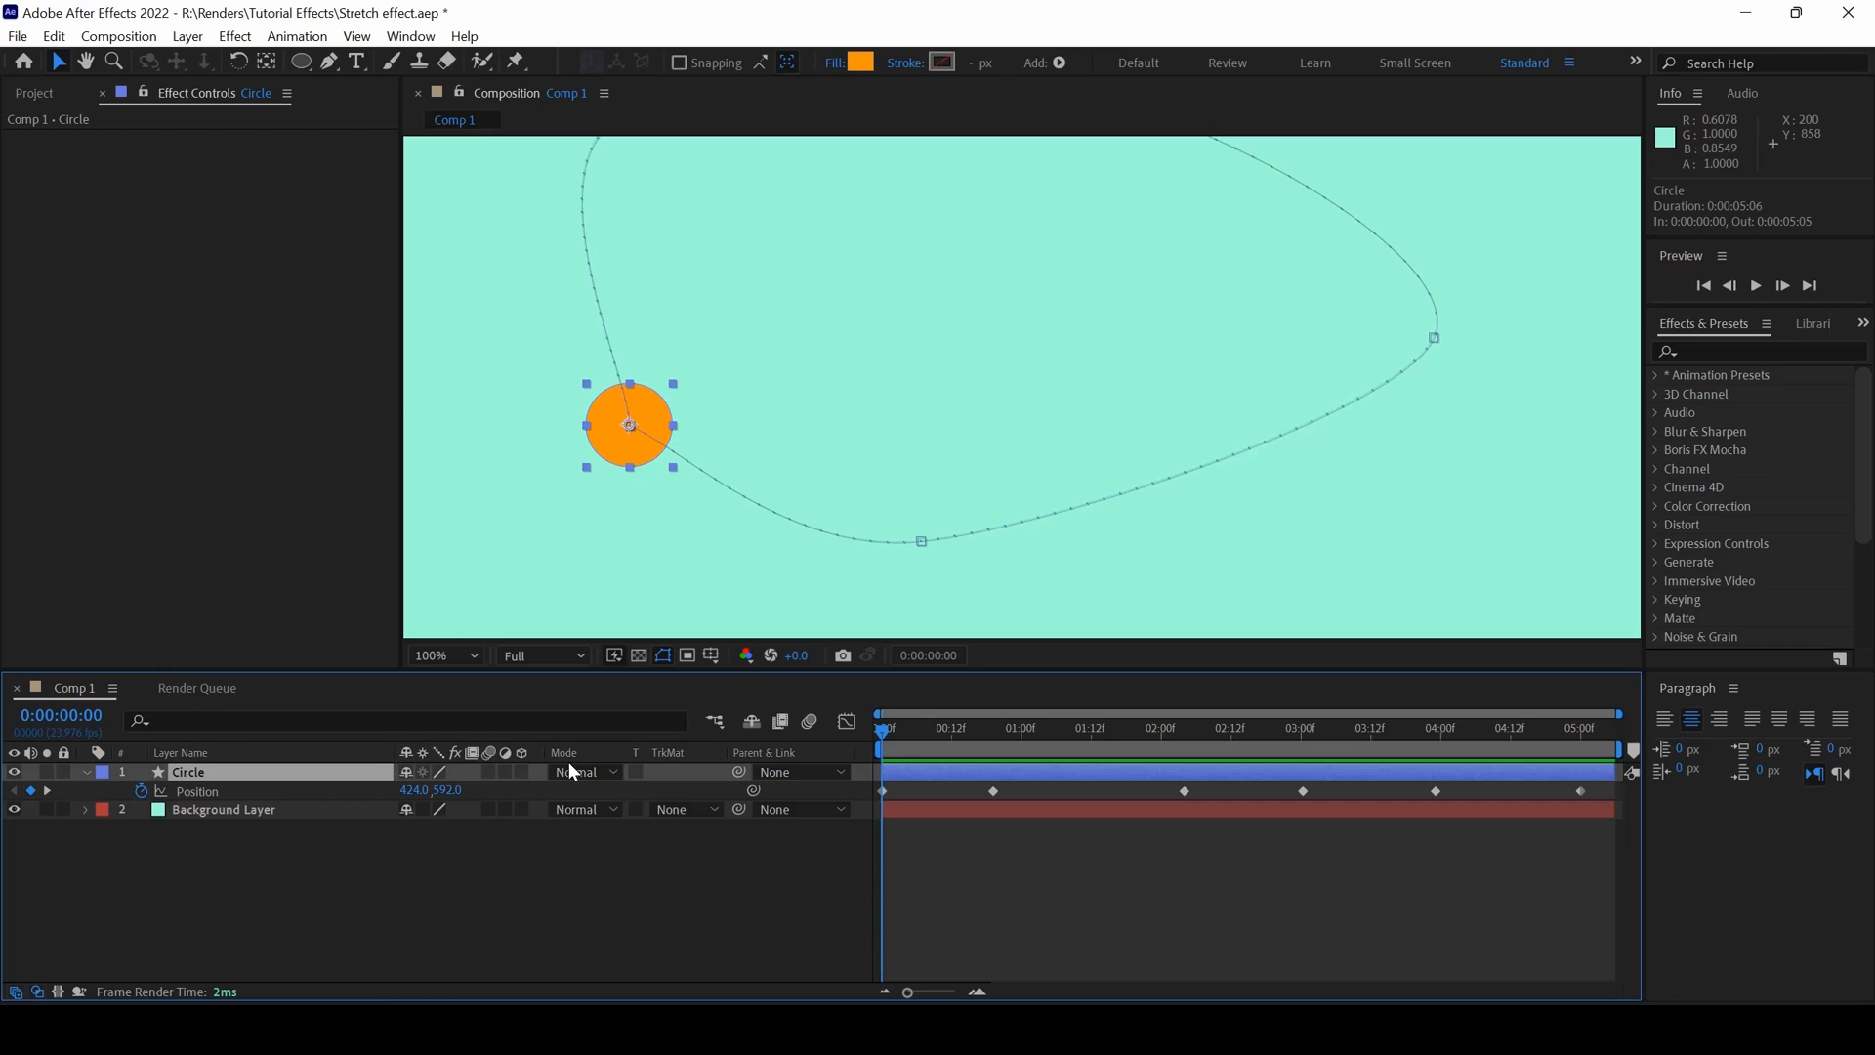
{"action": "left_click", "coordinate": [438, 655]}
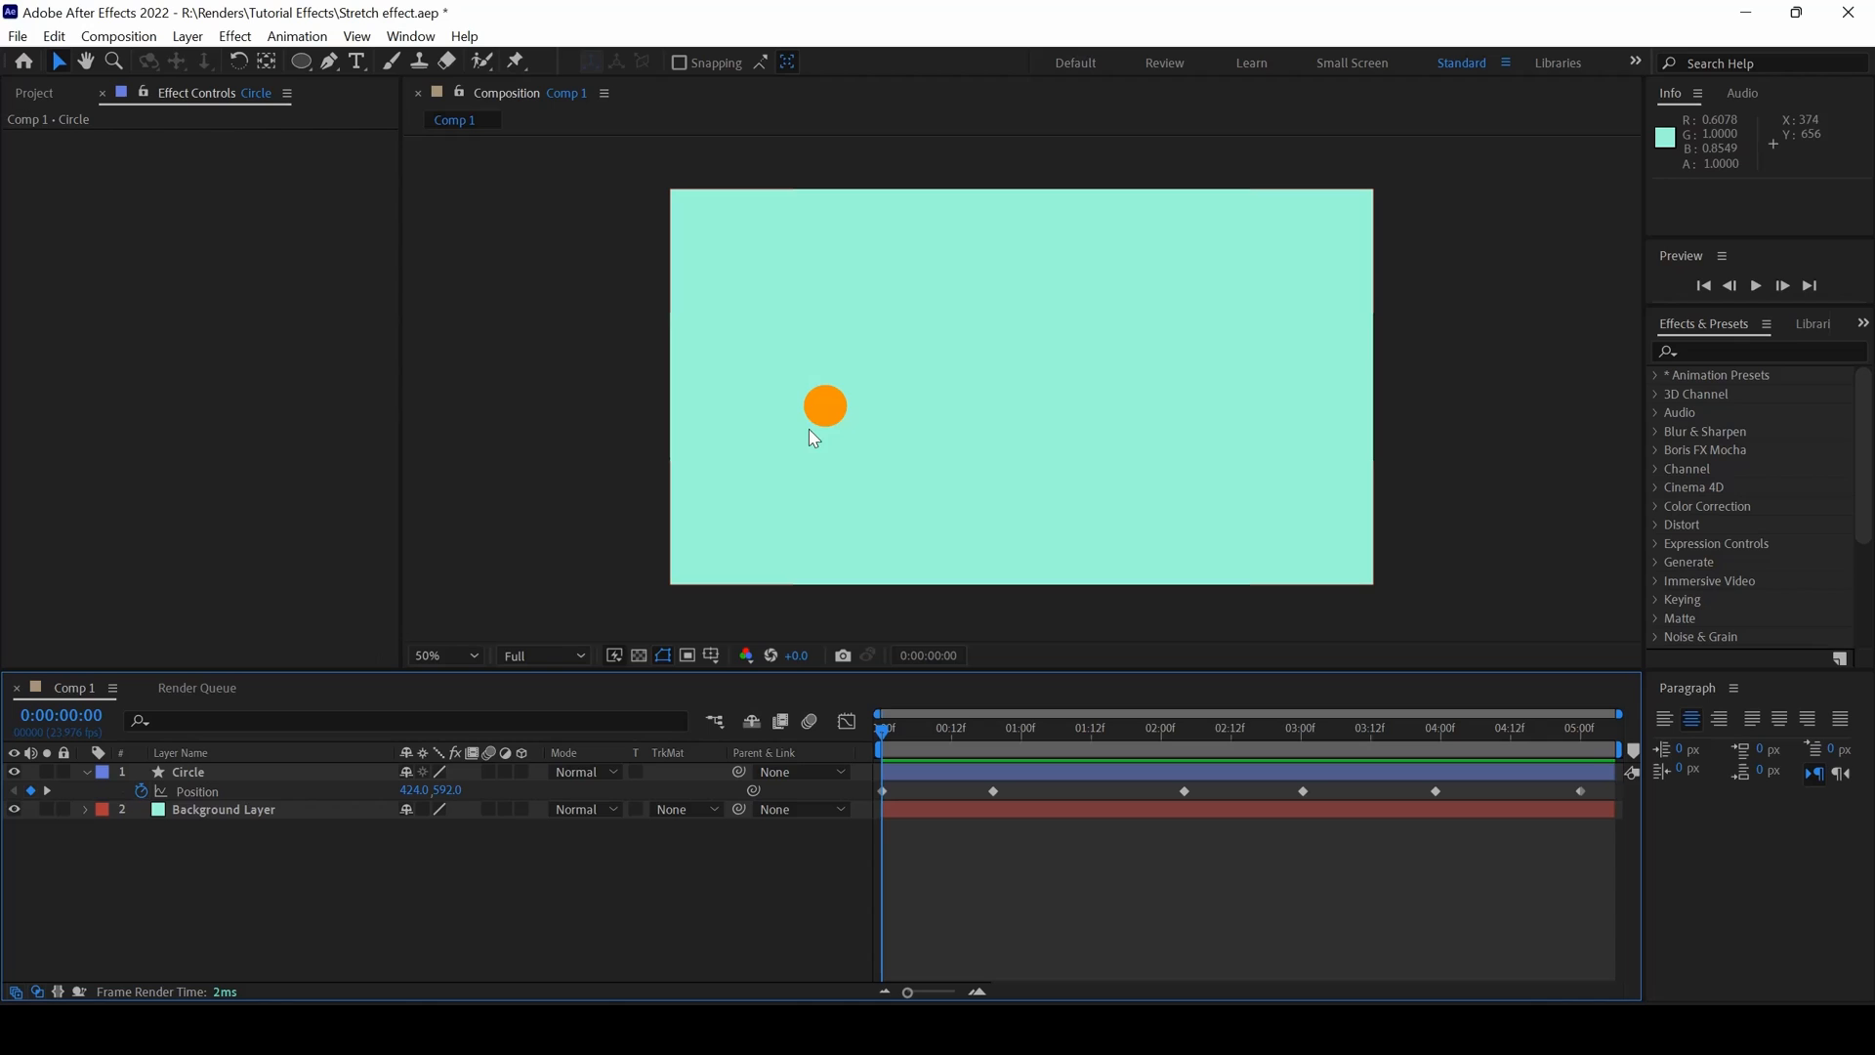
{"action": "mouse_move", "coordinate": [792, 480]}
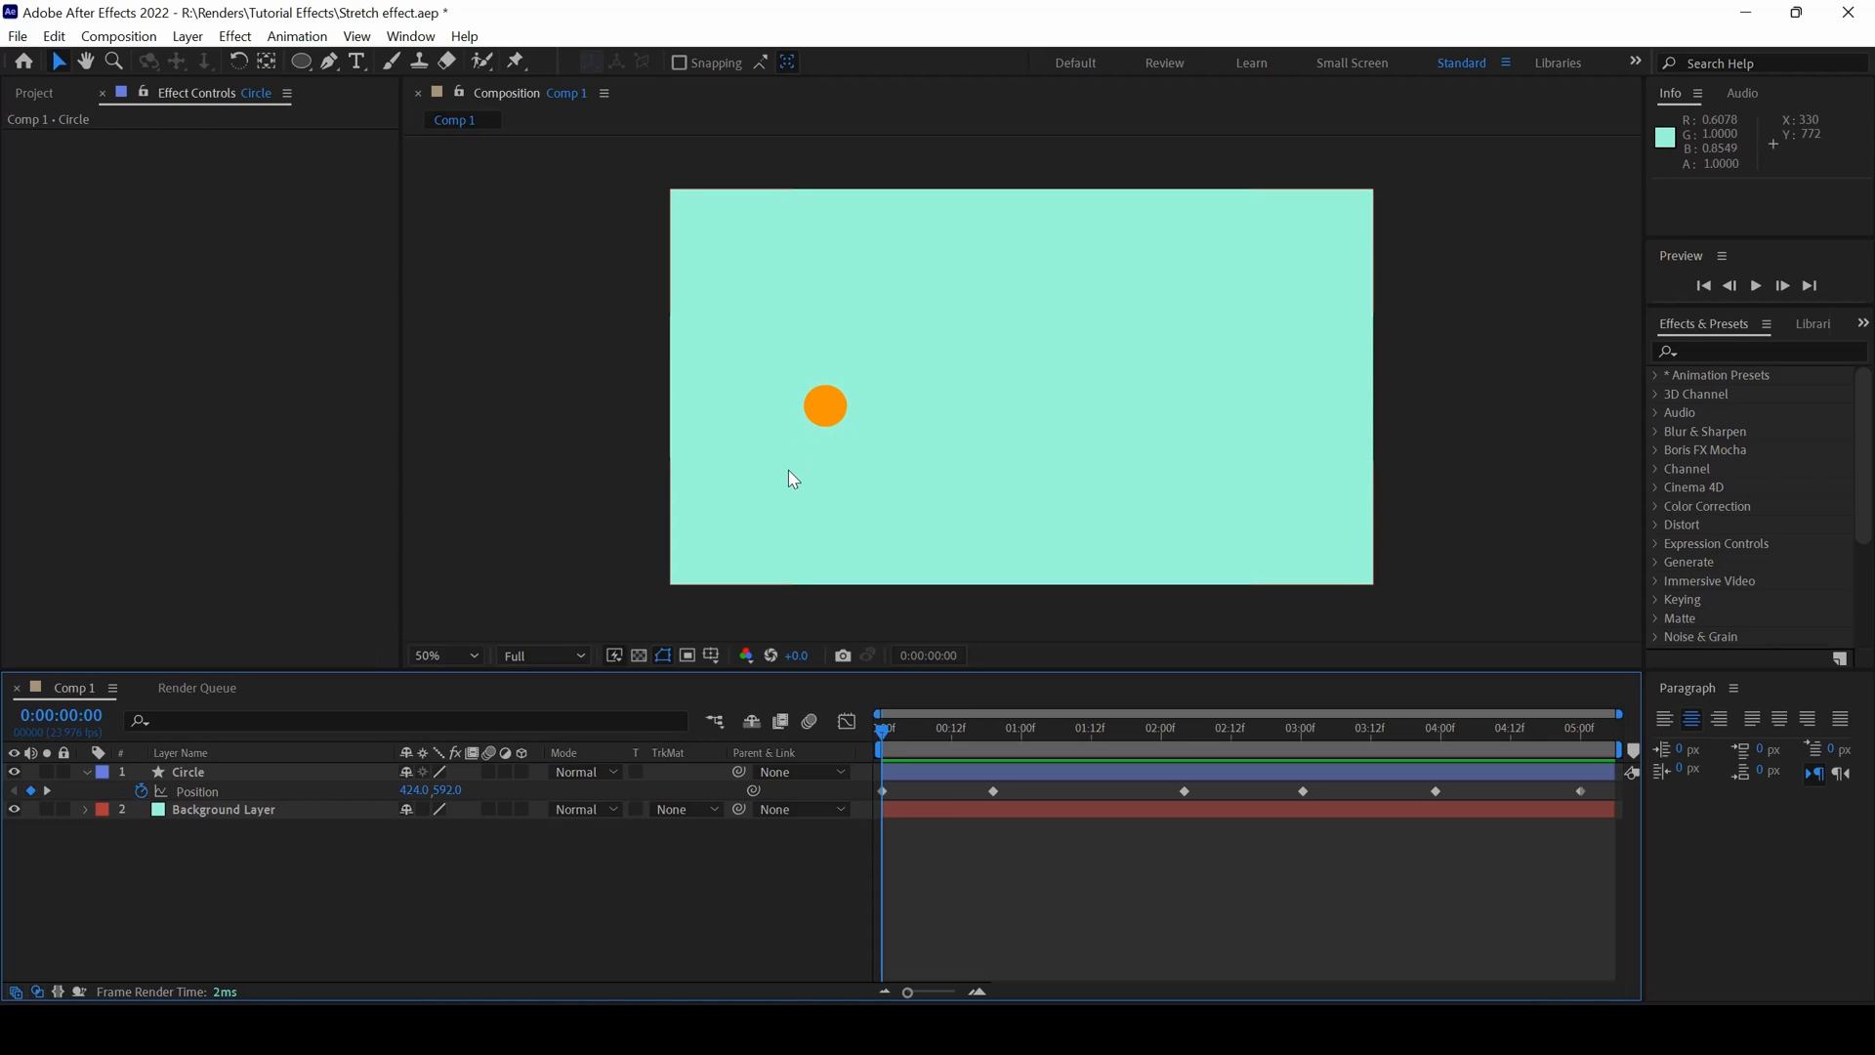
{"action": "left_click", "coordinate": [187, 772]}
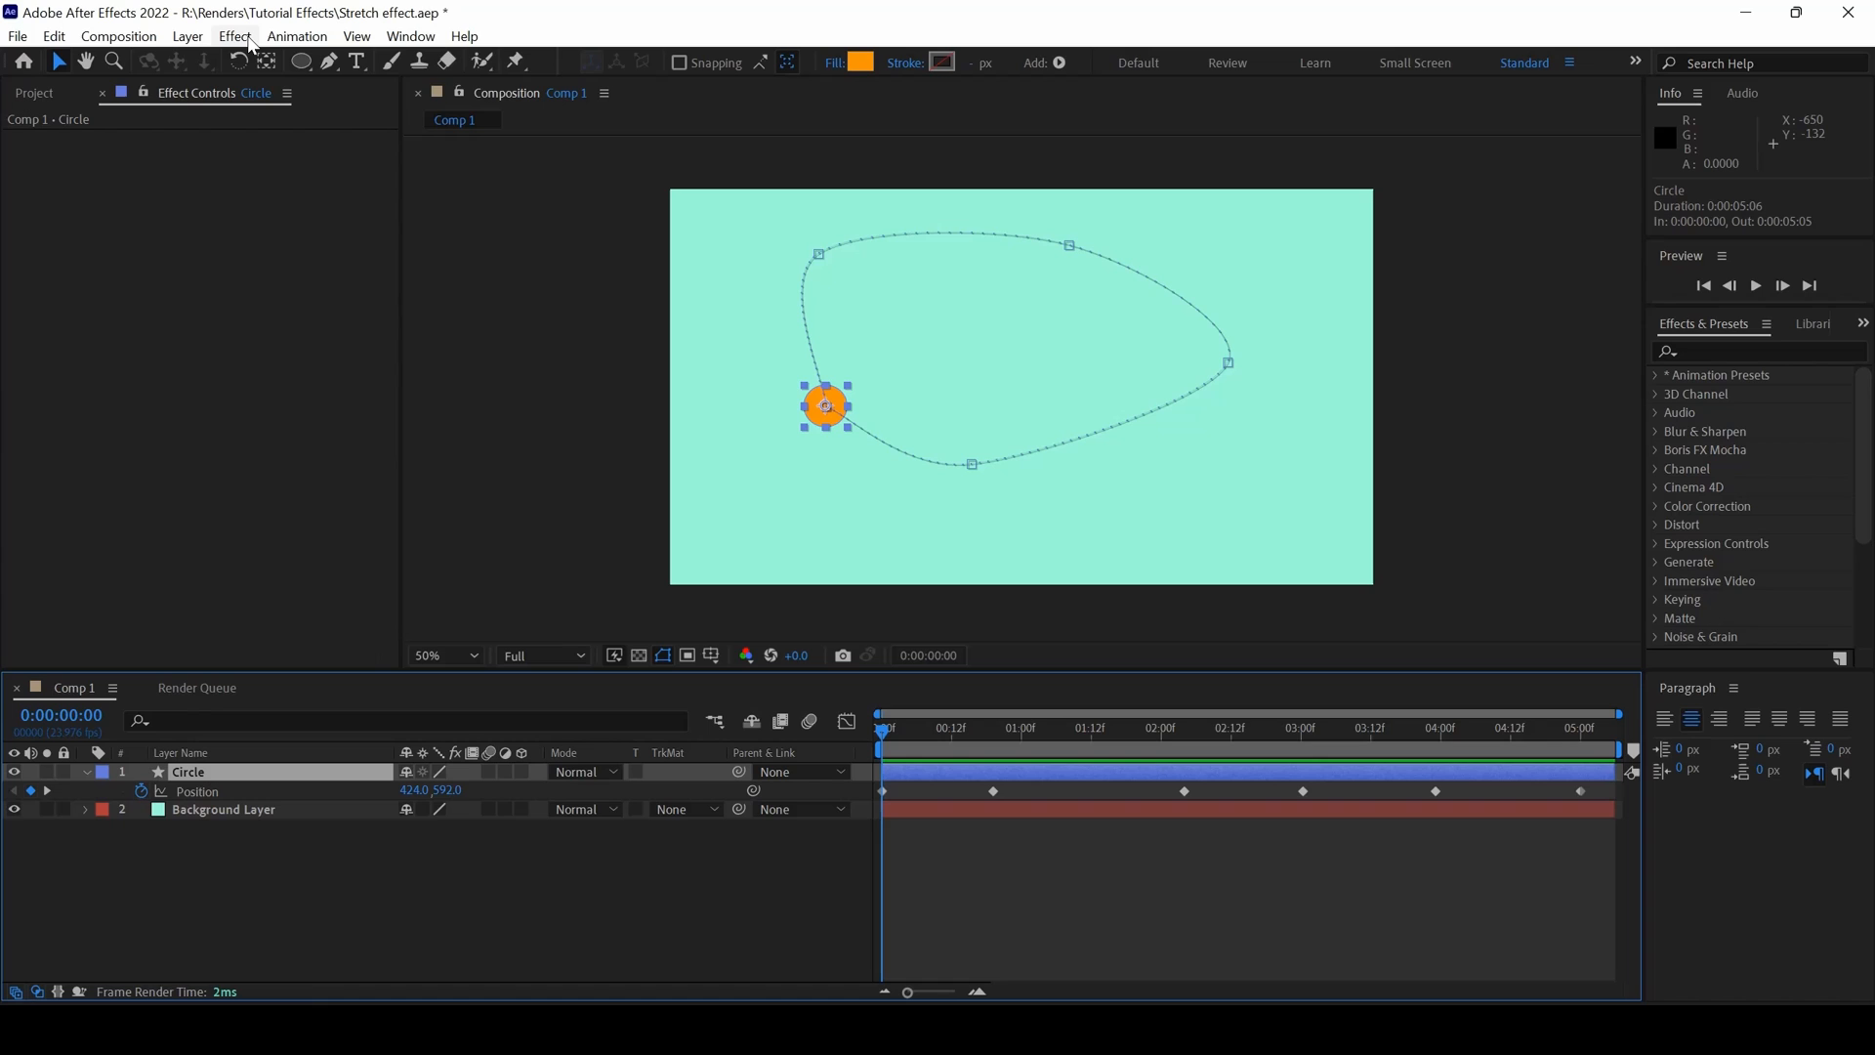
{"action": "left_click", "coordinate": [295, 37]}
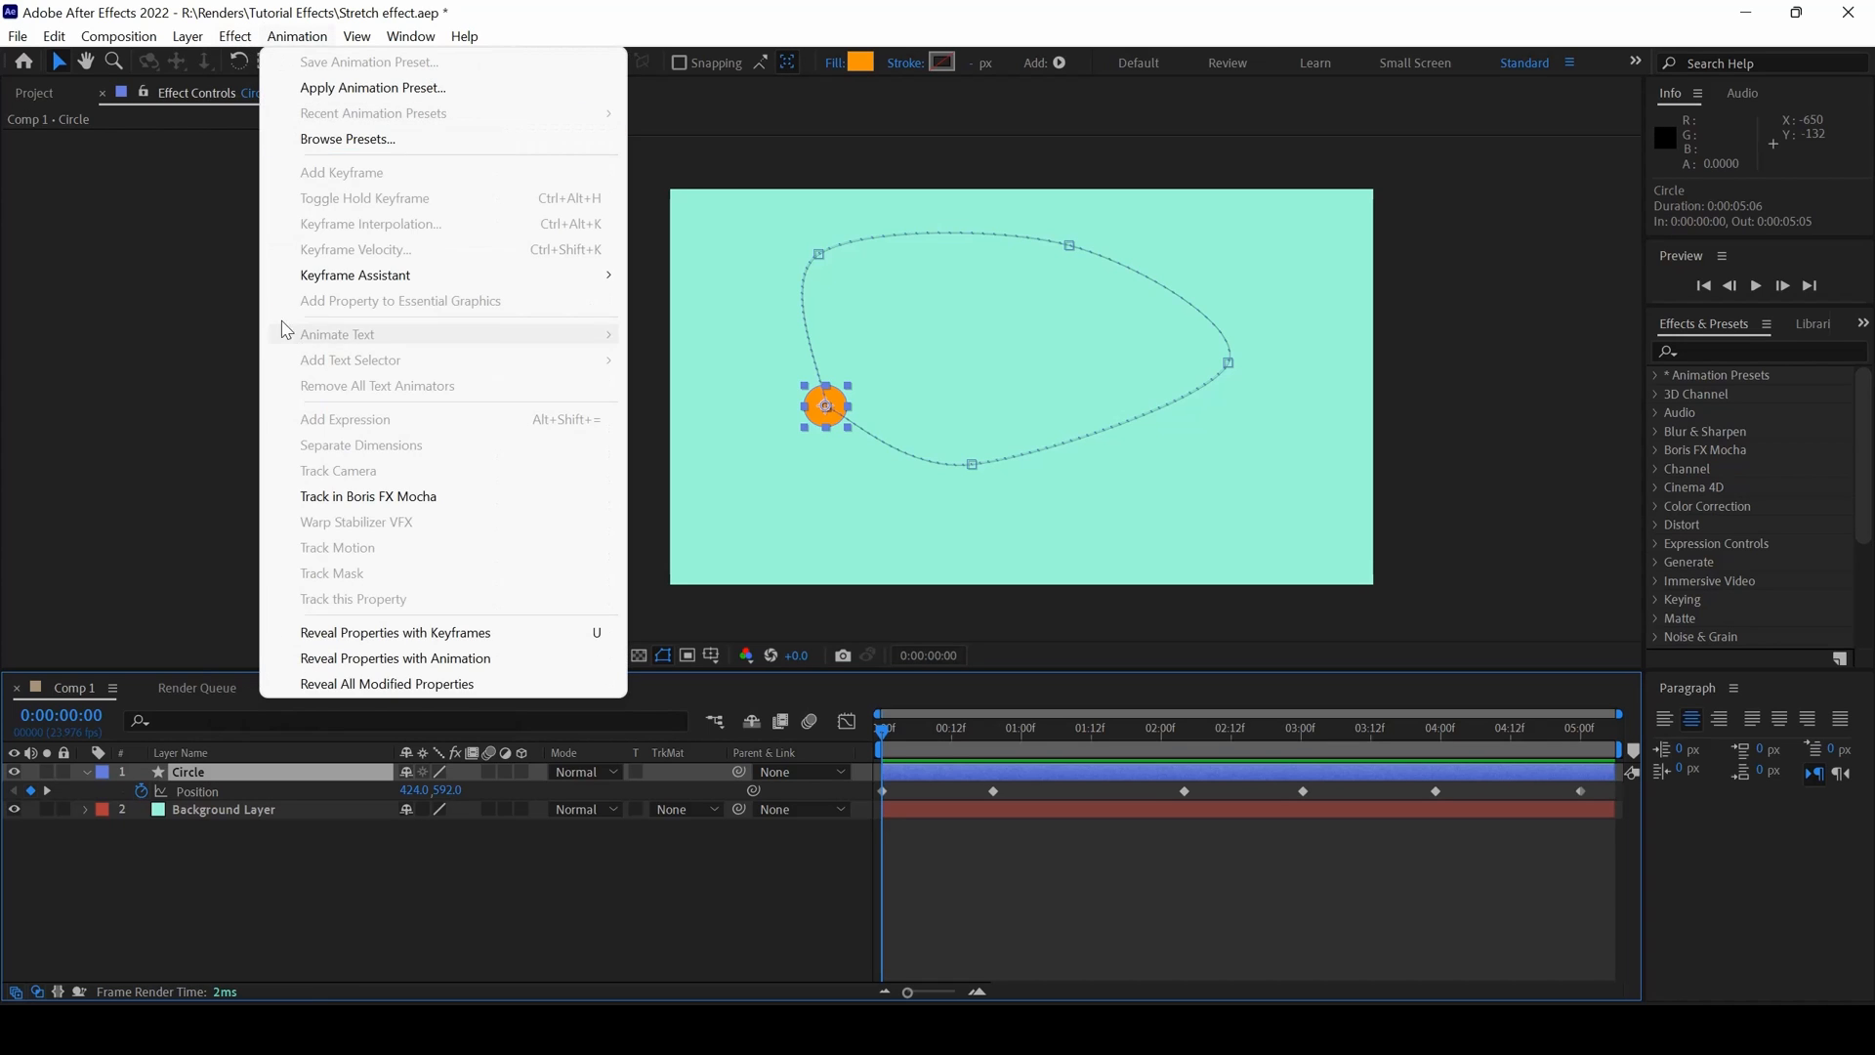
{"action": "left_click", "coordinate": [235, 37]}
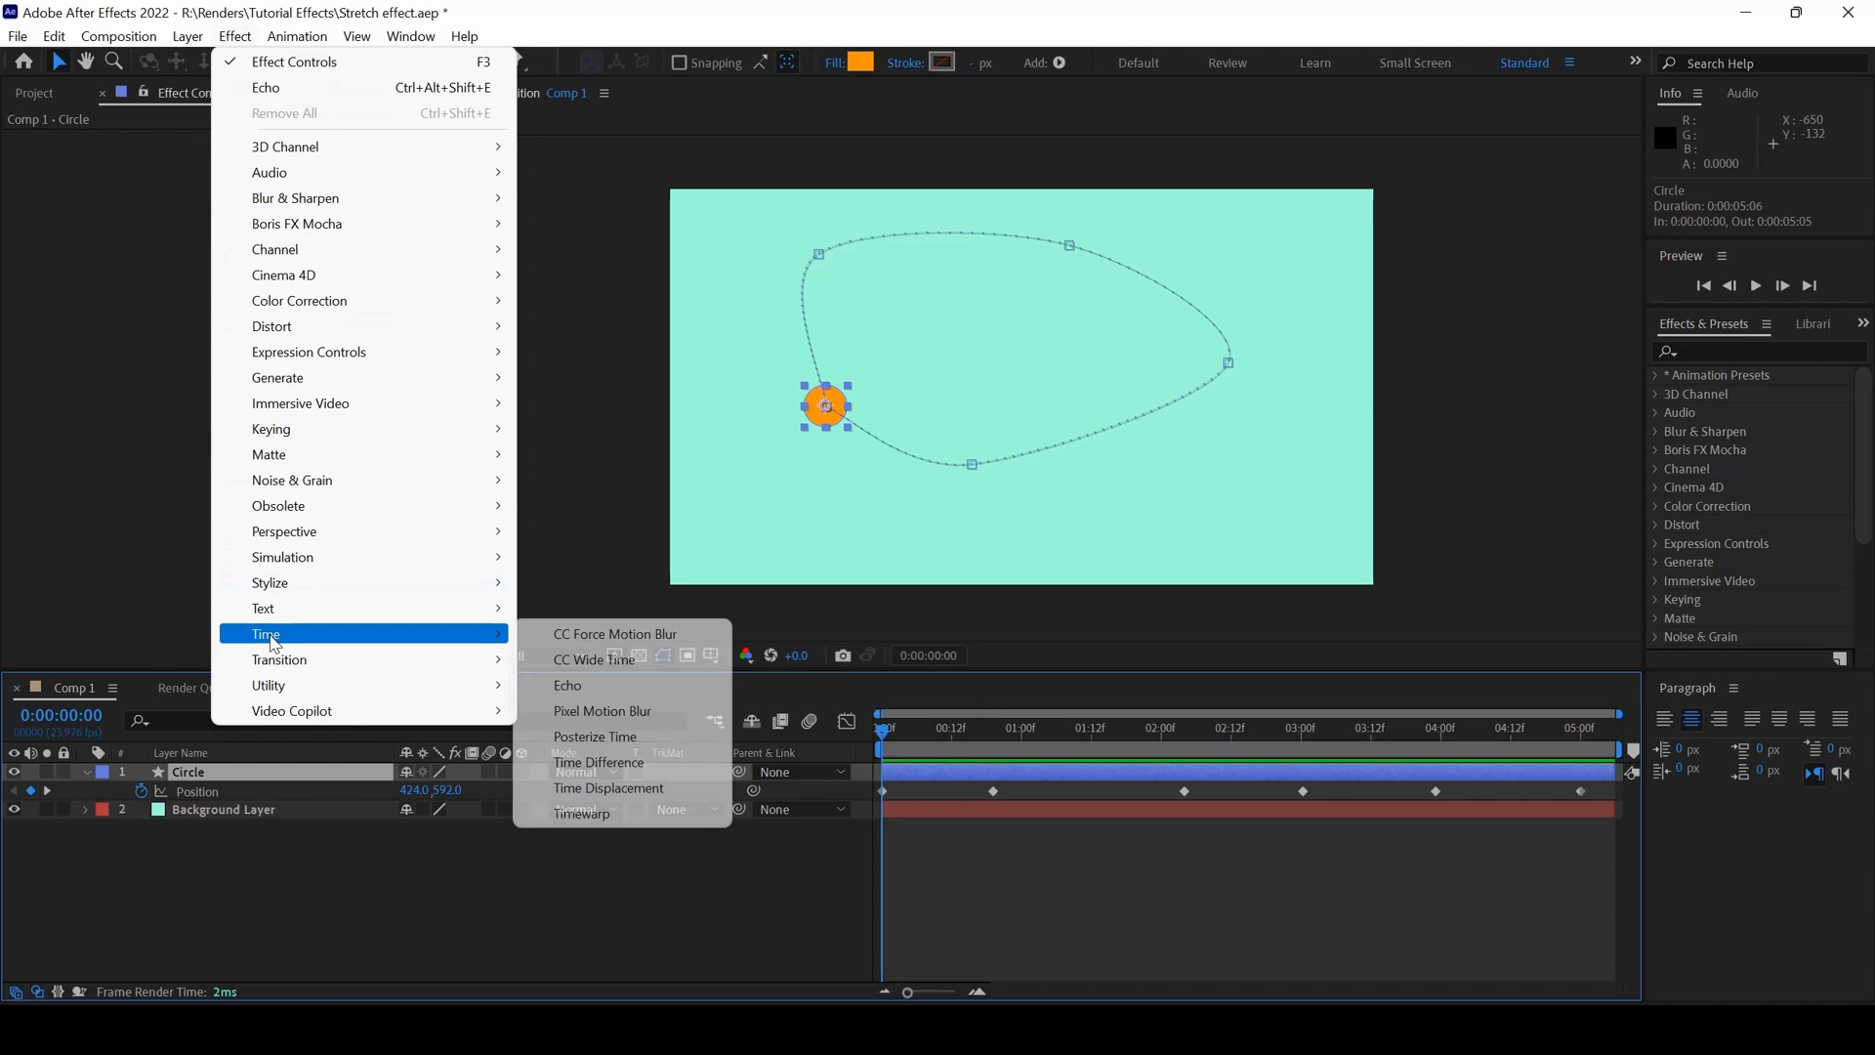
{"action": "mouse_move", "coordinate": [566, 684]}
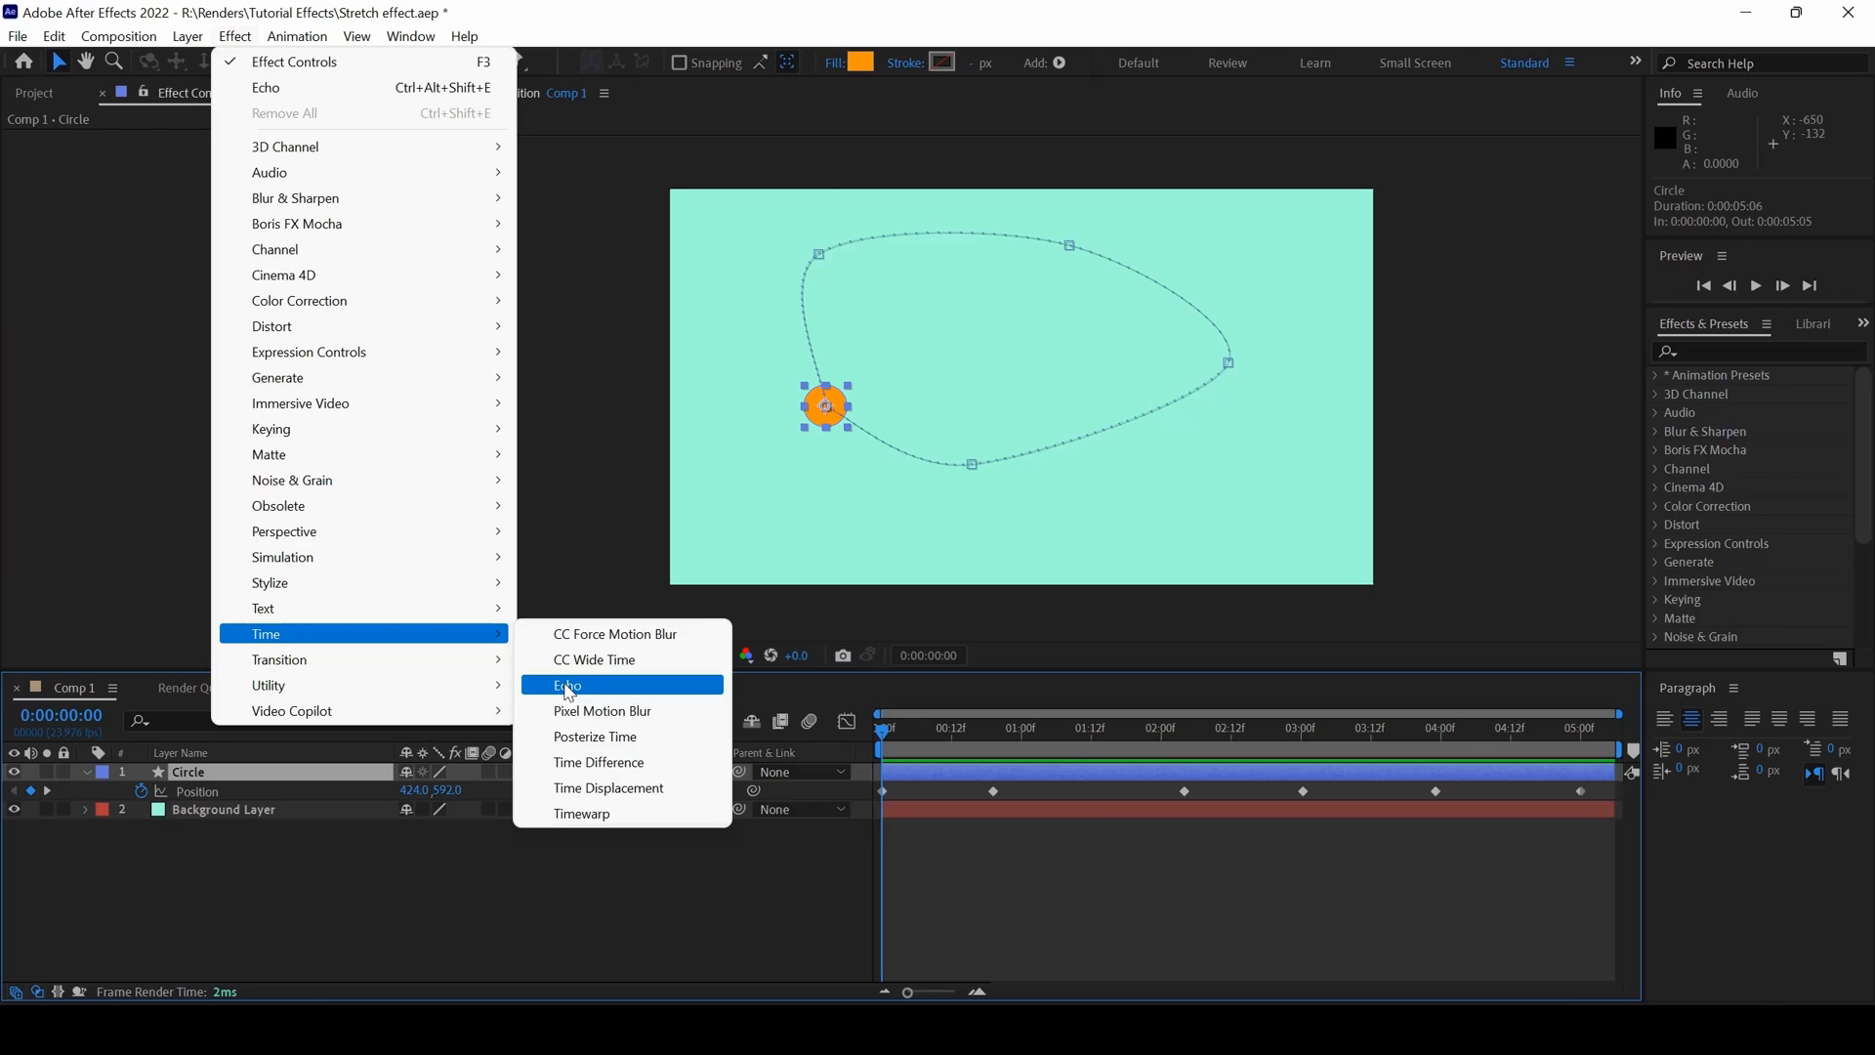
{"action": "left_click", "coordinate": [564, 684]}
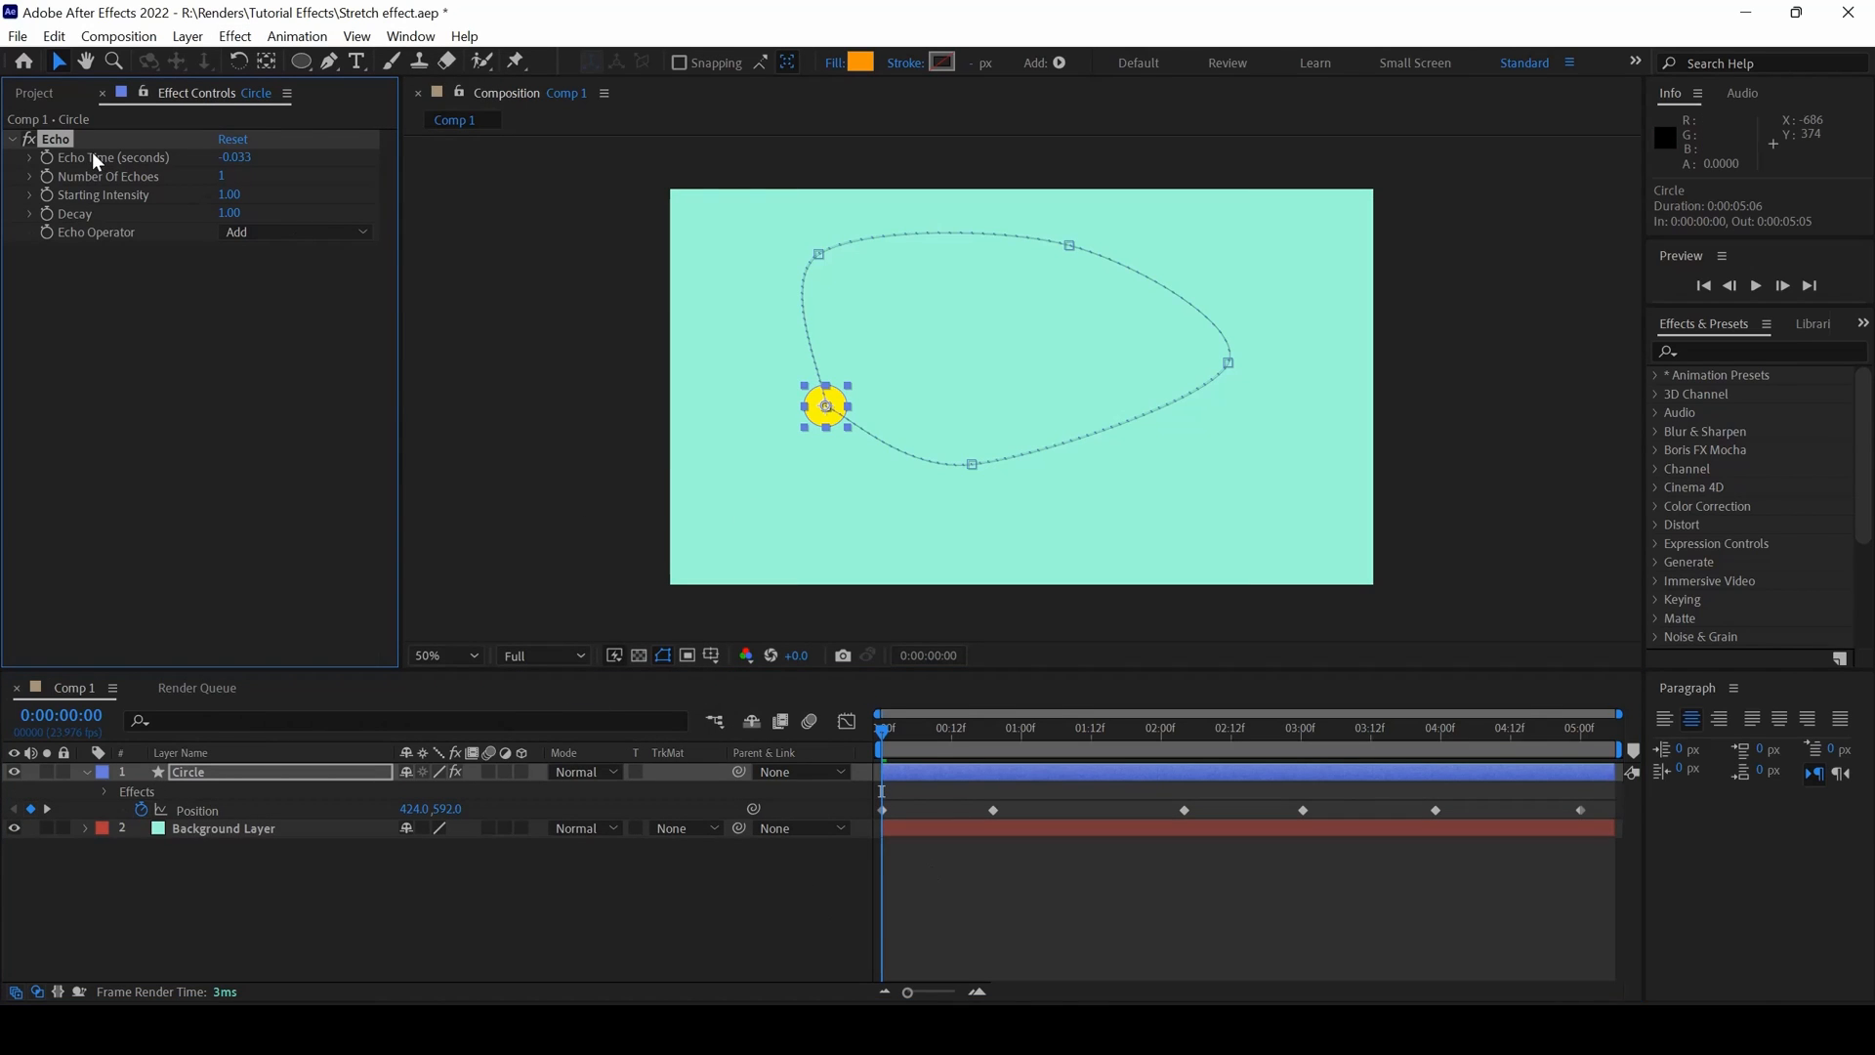
{"action": "mouse_move", "coordinate": [129, 189]}
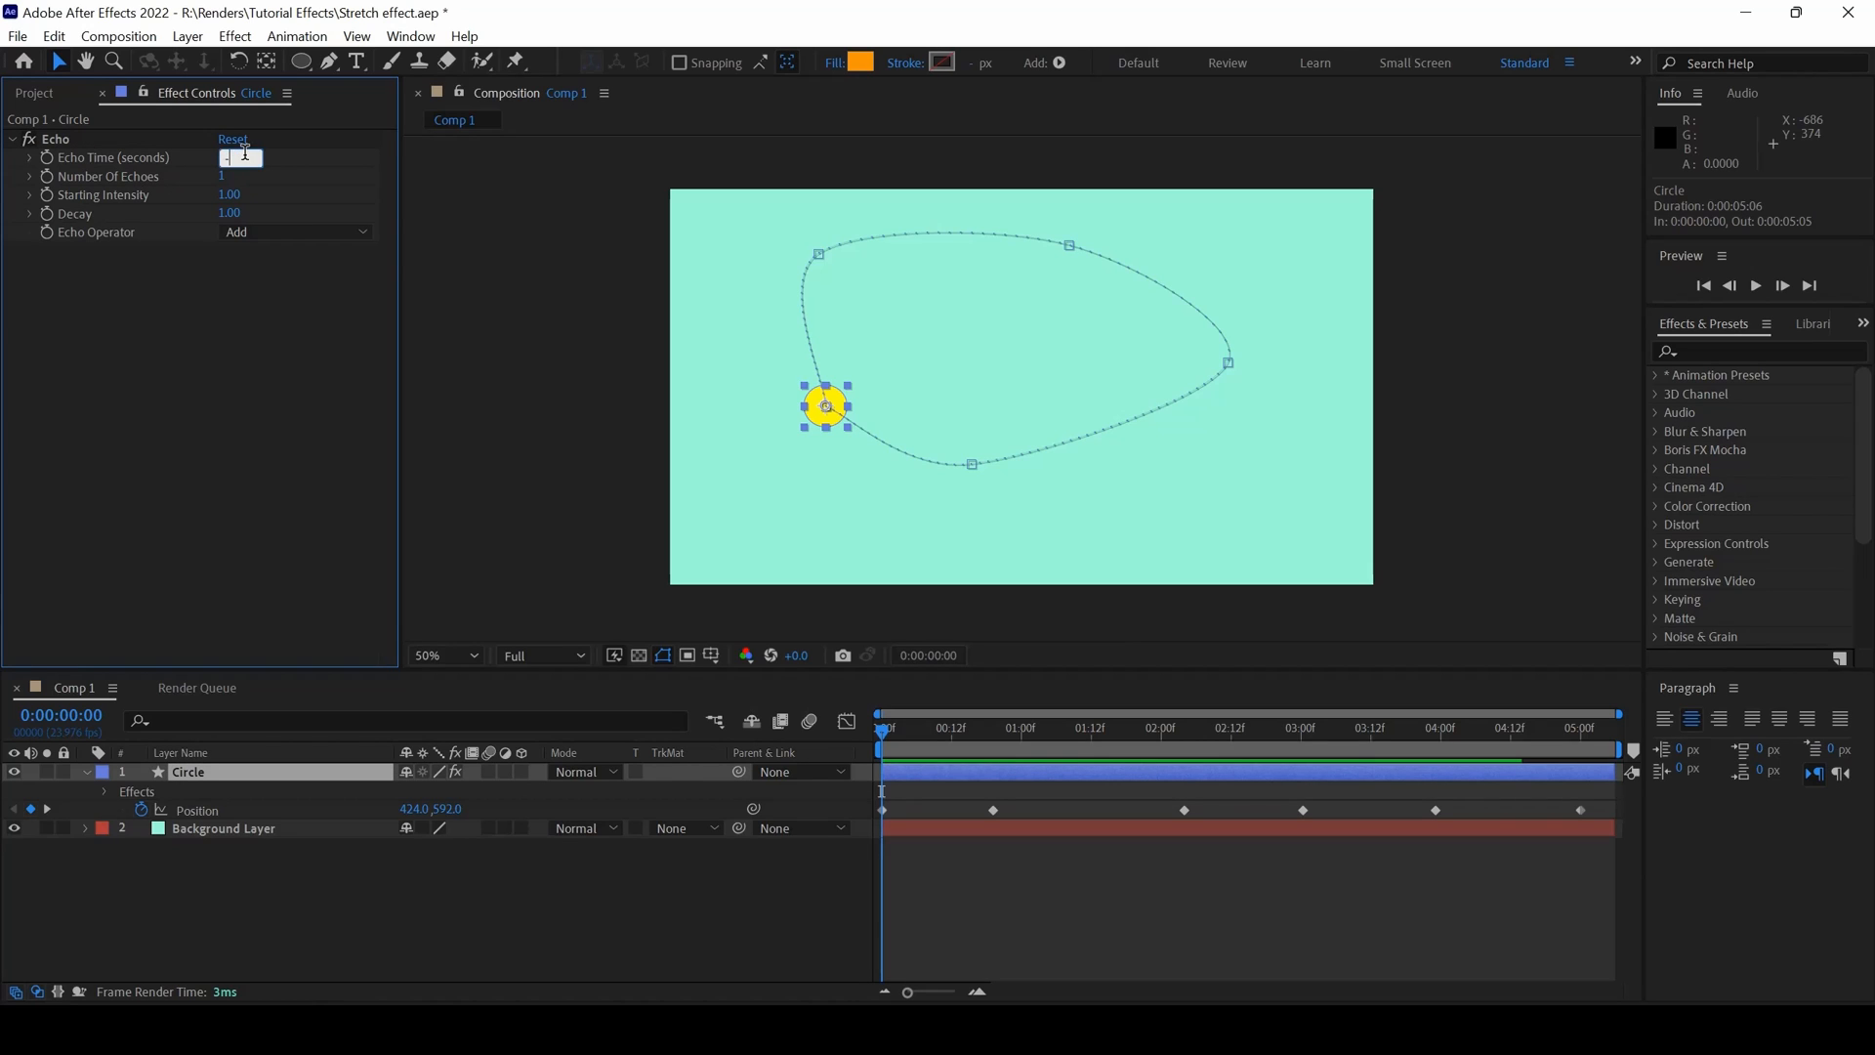
Step: Set Echo Time to -0.001, 300 echoes and Maximum operator, then preview playback
{"action": "type", "text": "-0.001"}
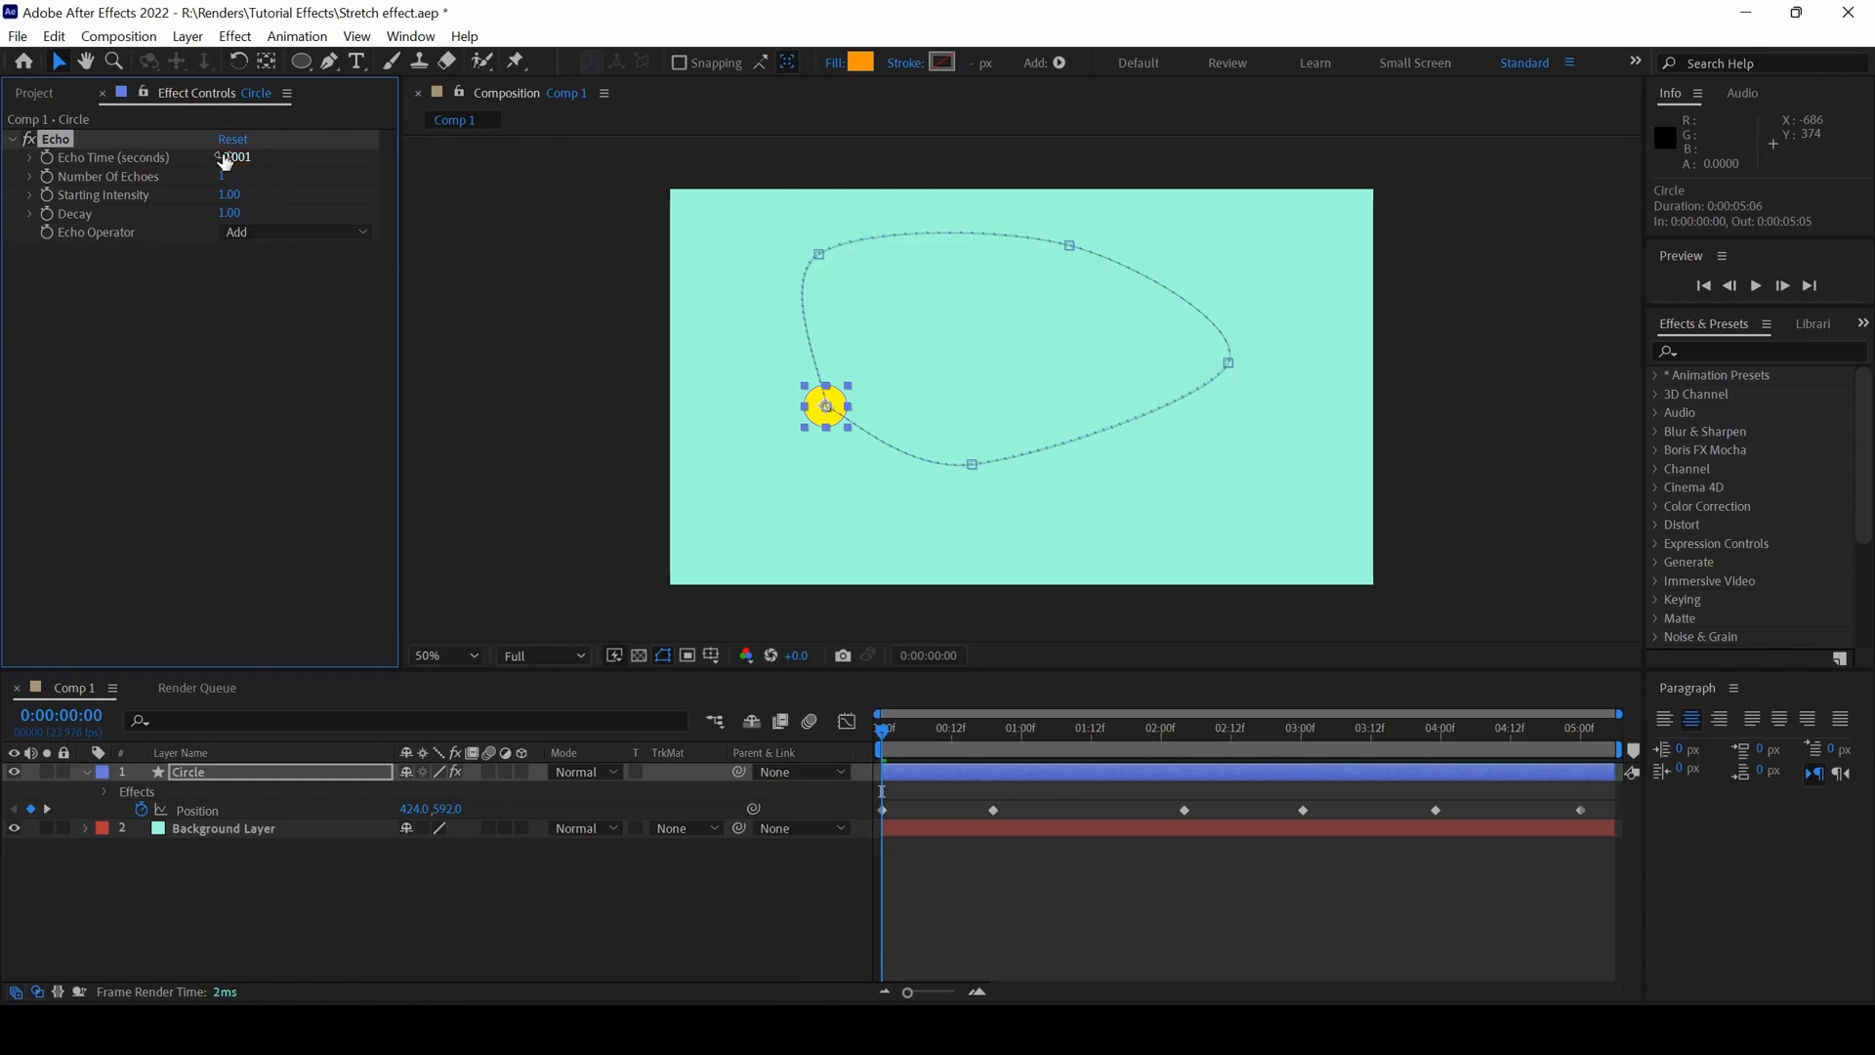
{"action": "left_click", "coordinate": [228, 175]}
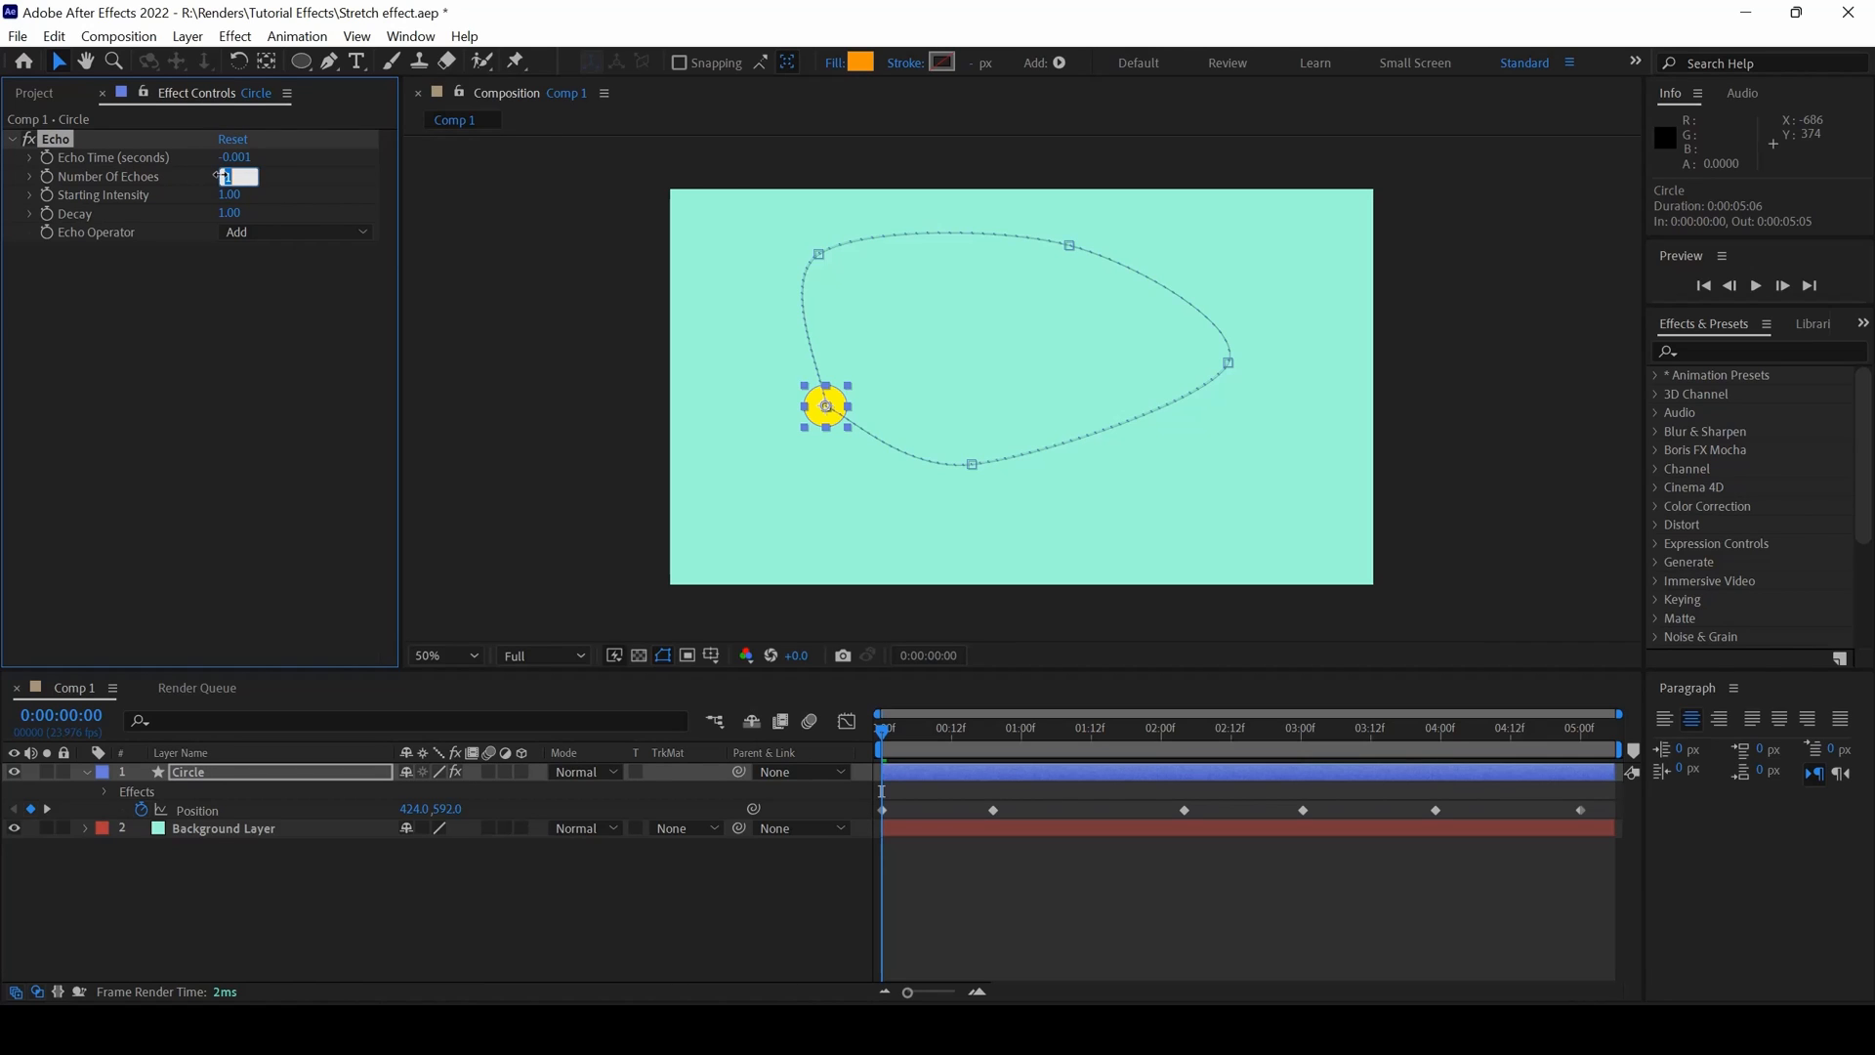
{"action": "type", "text": "3"}
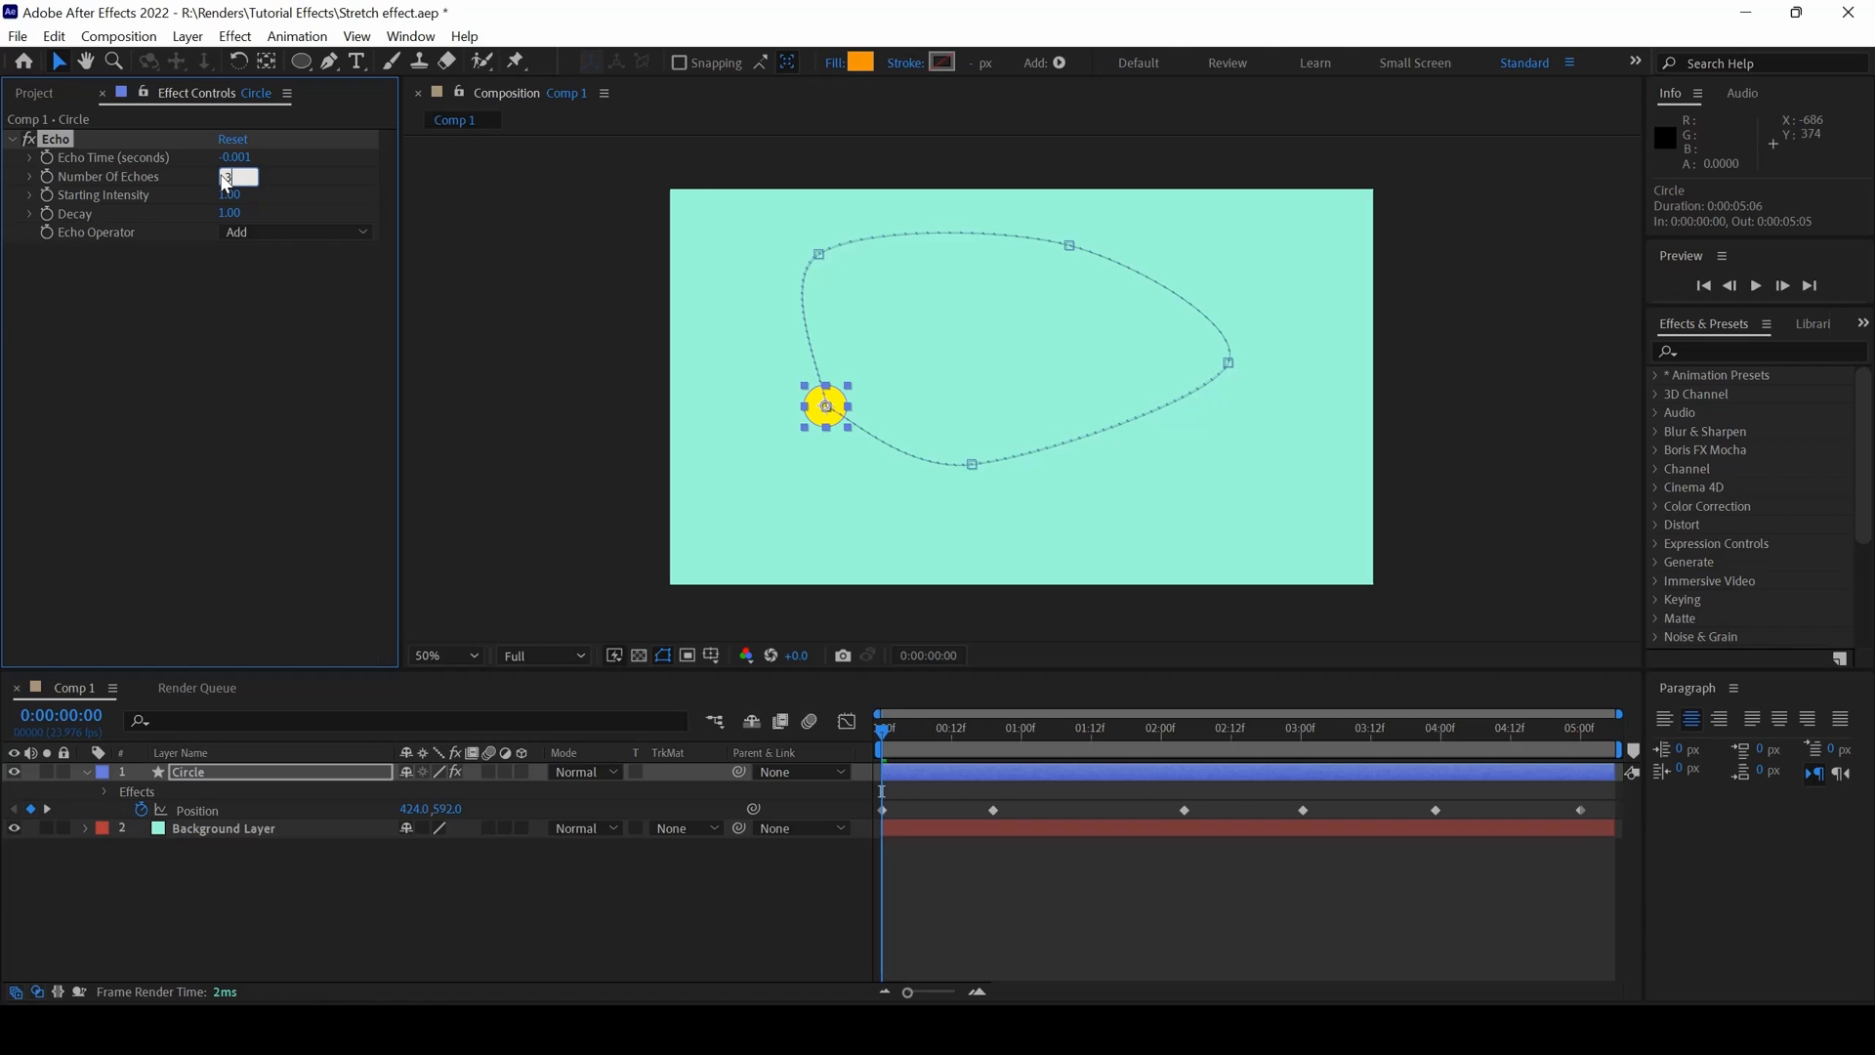
{"action": "type", "text": "300"}
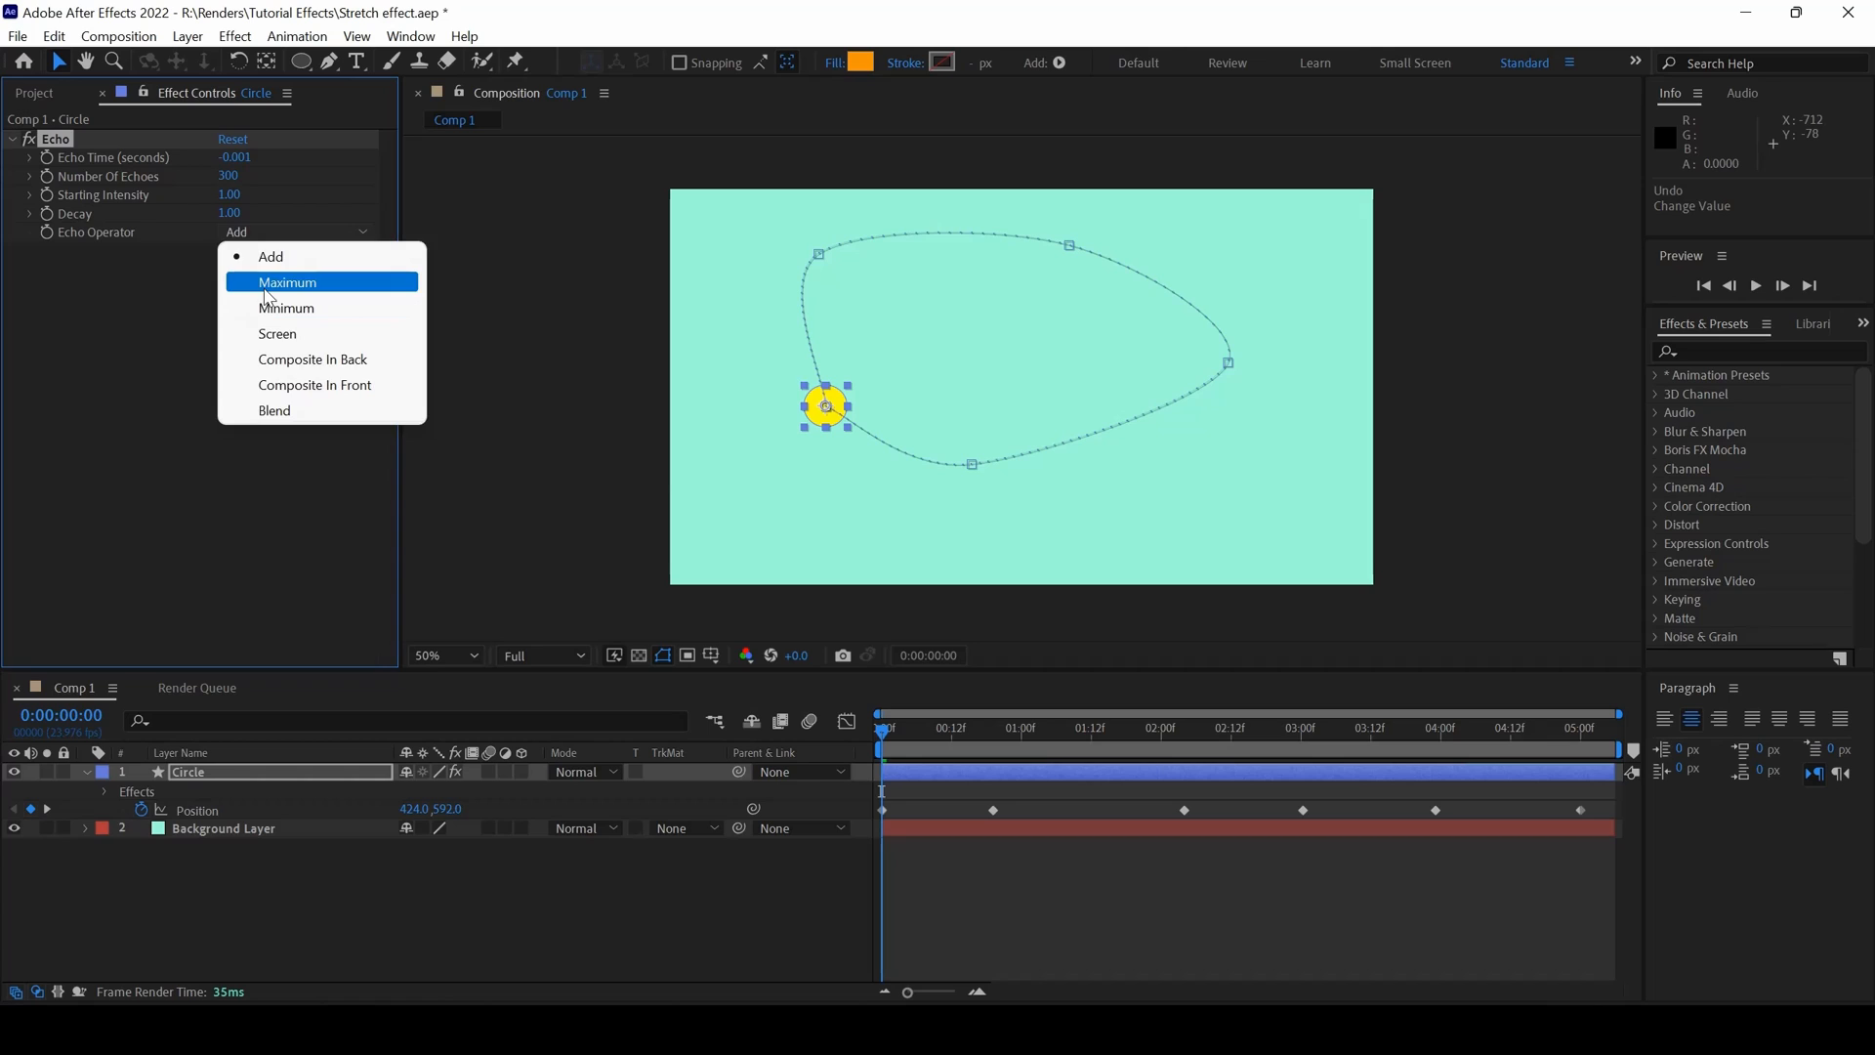
{"action": "left_click", "coordinate": [287, 281]}
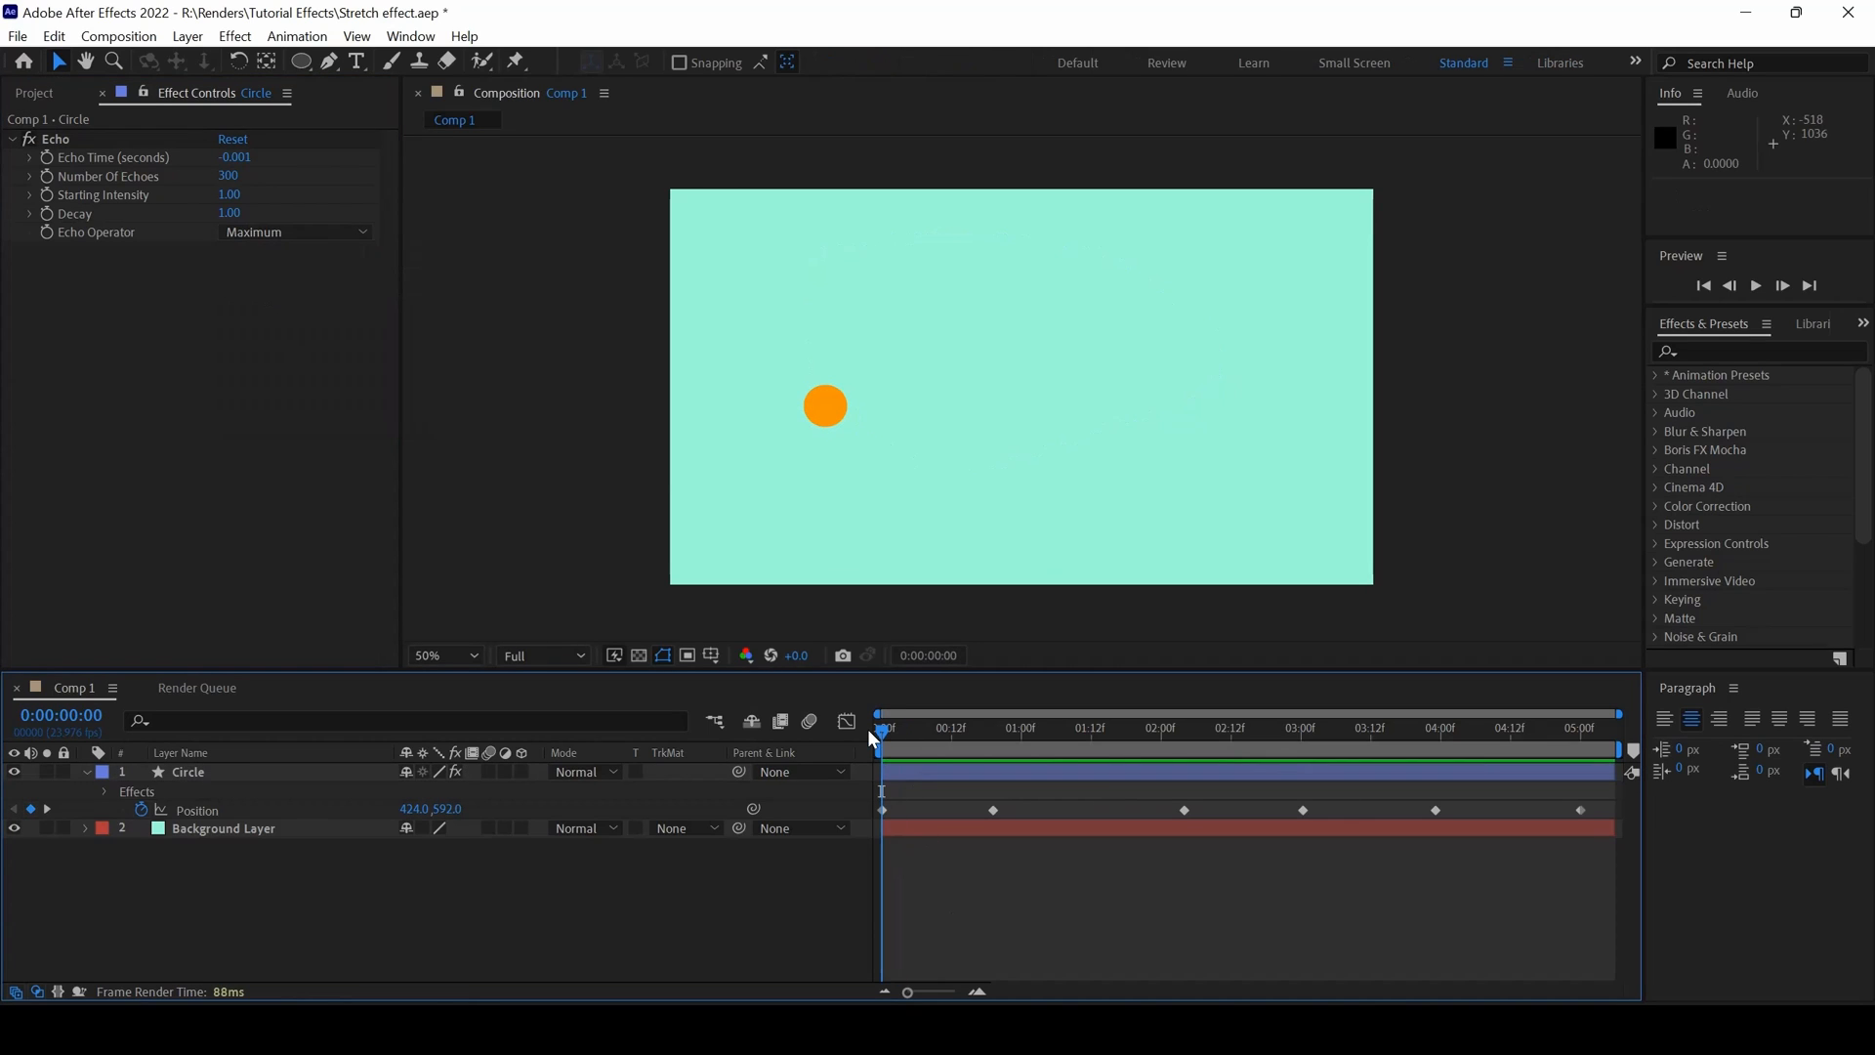
{"action": "left_click", "coordinate": [1754, 284]}
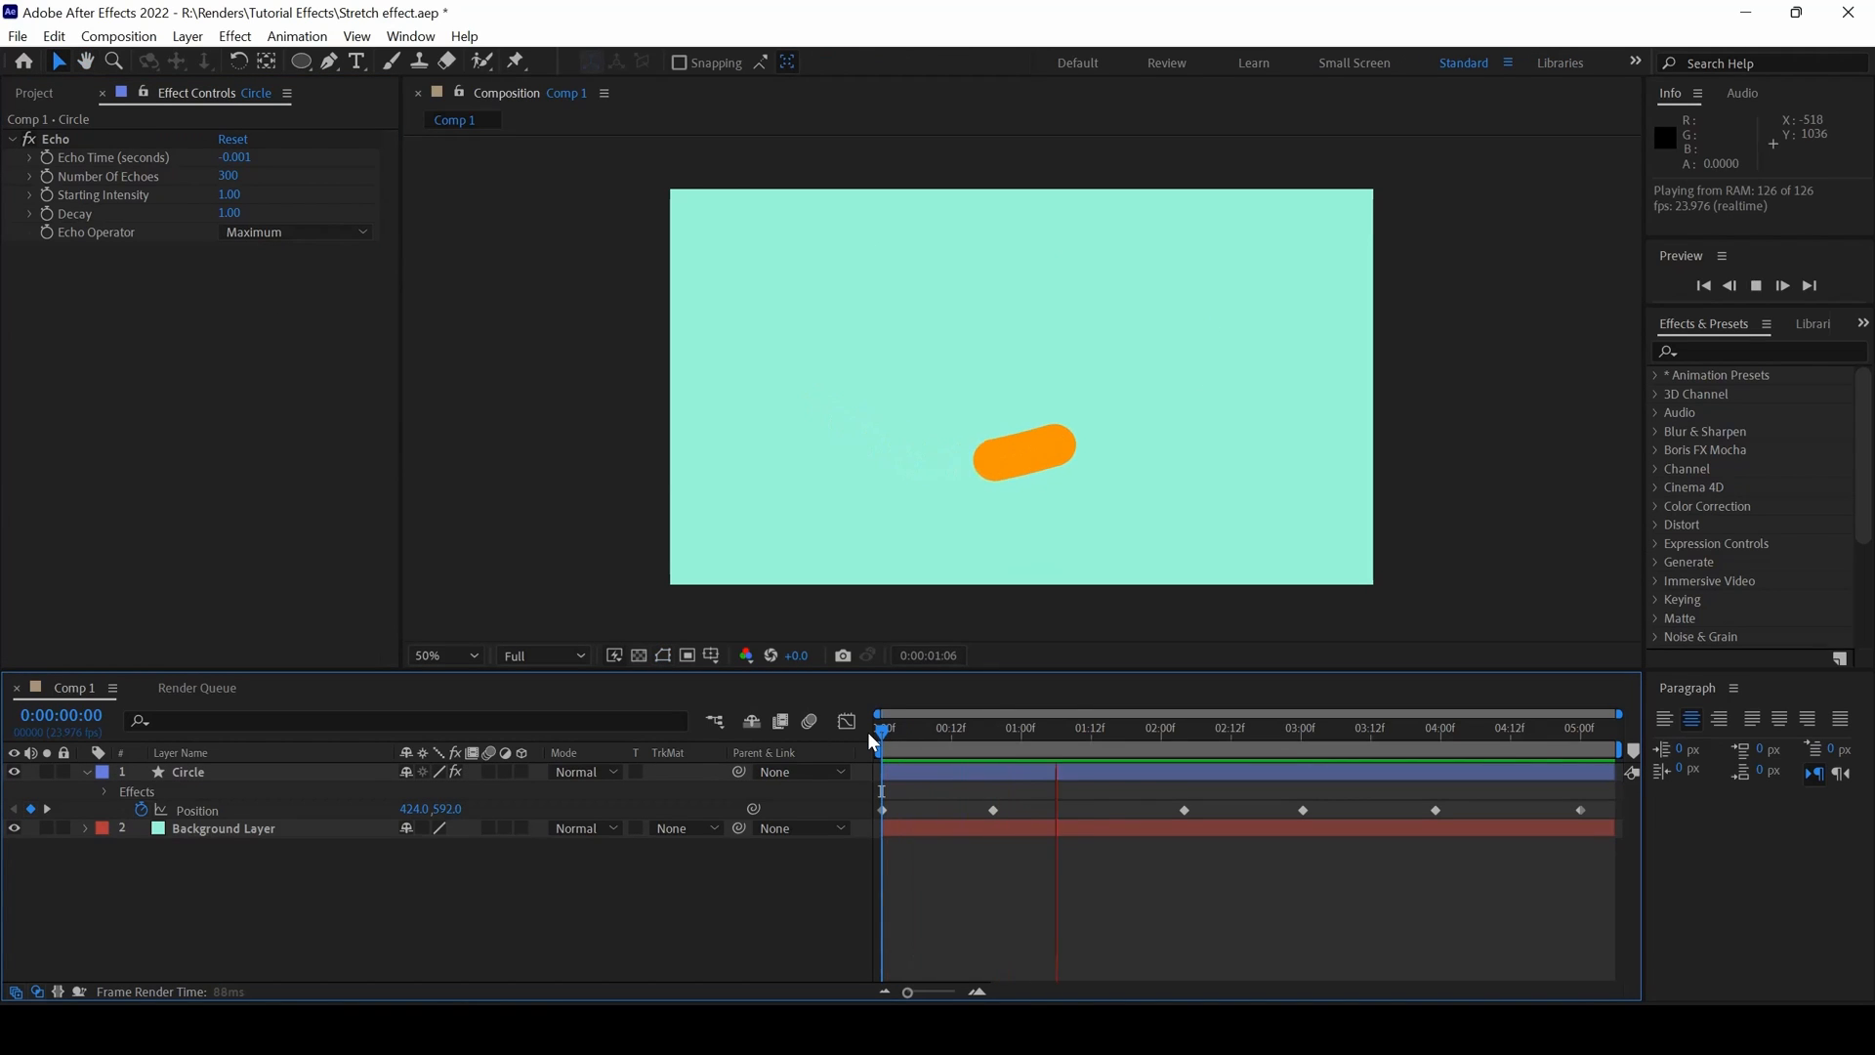